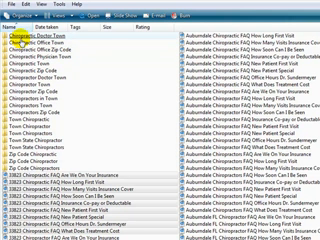
pyautogui.click(56, 44)
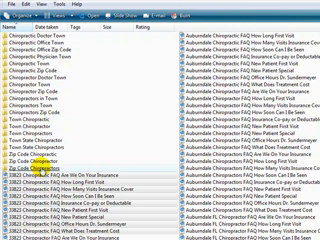
pyautogui.scroll(3)
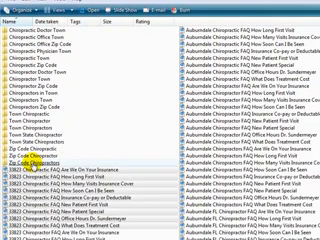
pyautogui.scroll(-3)
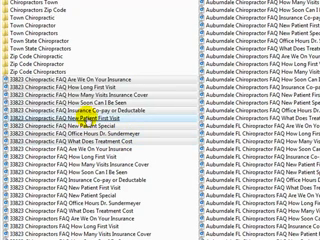
pyautogui.scroll(3)
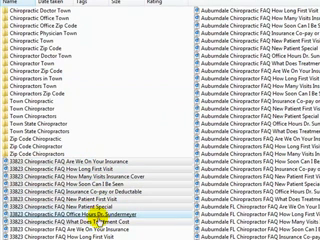
pyautogui.scroll(-3)
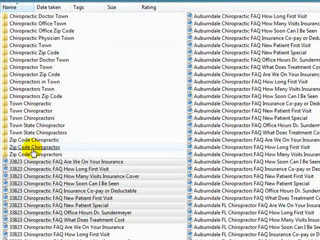
pyautogui.scroll(-3)
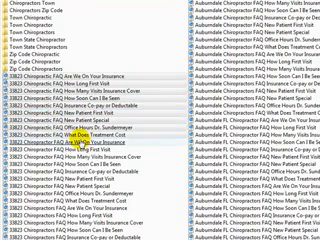
pyautogui.scroll(-3)
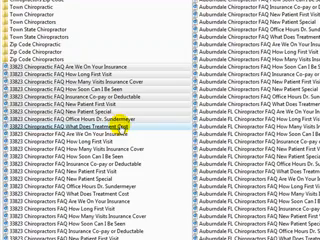
pyautogui.scroll(-3)
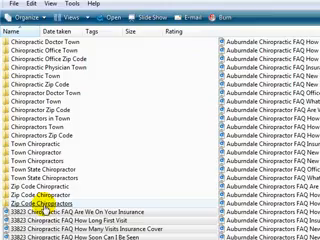
pyautogui.scroll(-3)
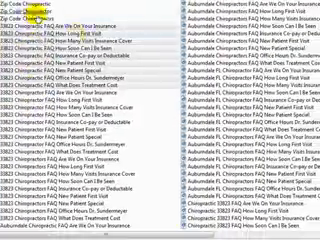